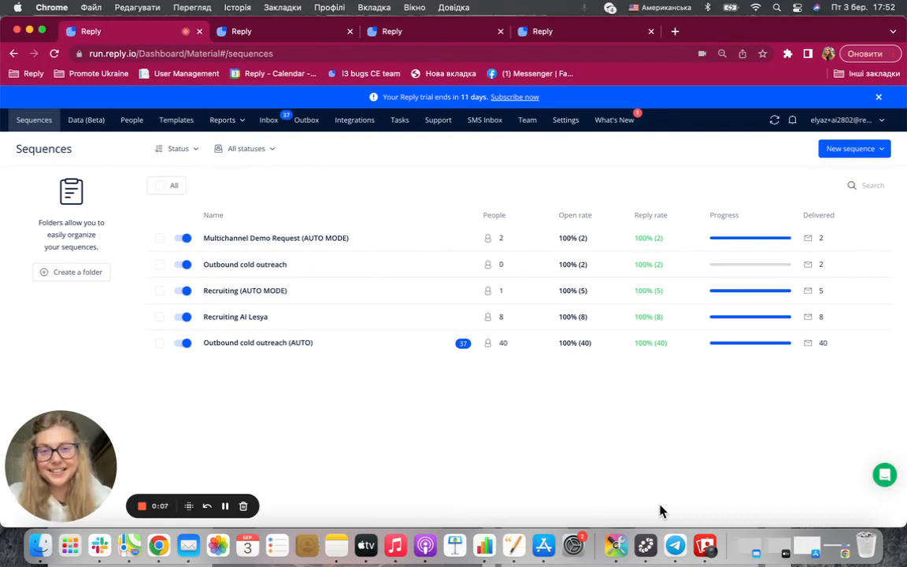
Step: Create a sequence From AI with a prompt about hiring a .NET developer and generate the first email
left_click(851, 148)
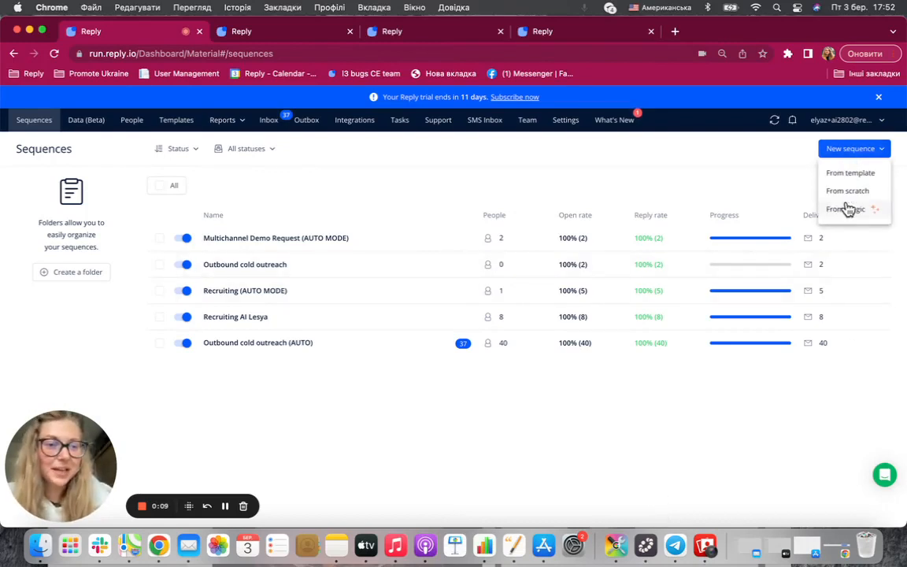
left_click(846, 208)
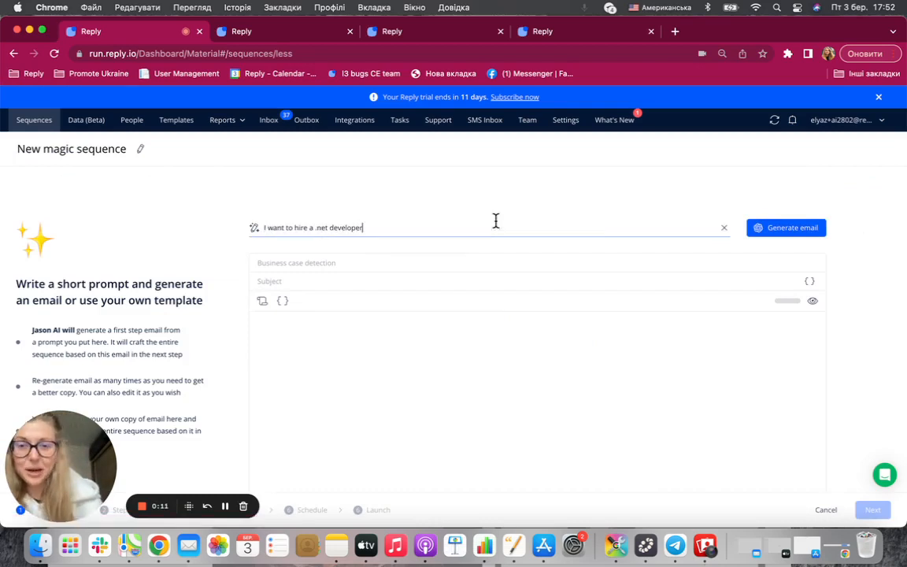
left_click(785, 227)
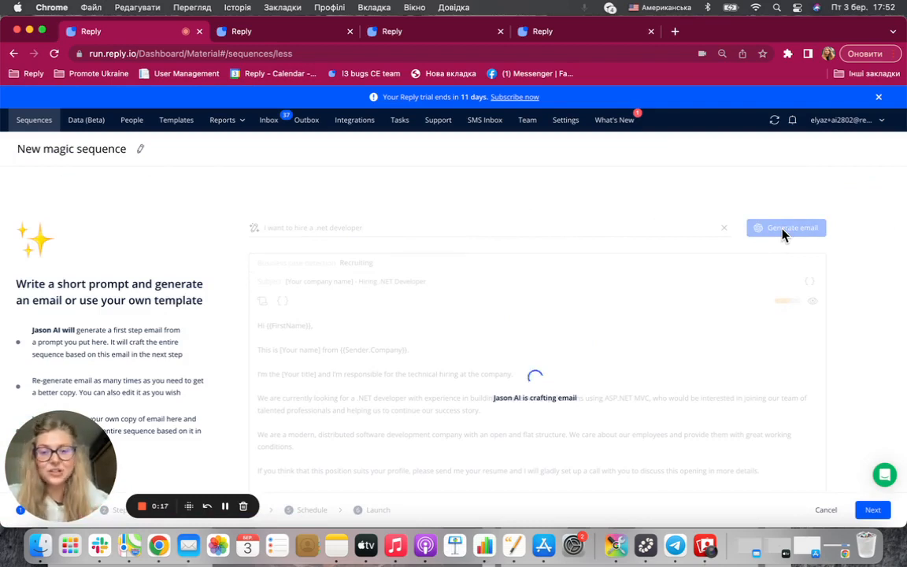
left_click(786, 227)
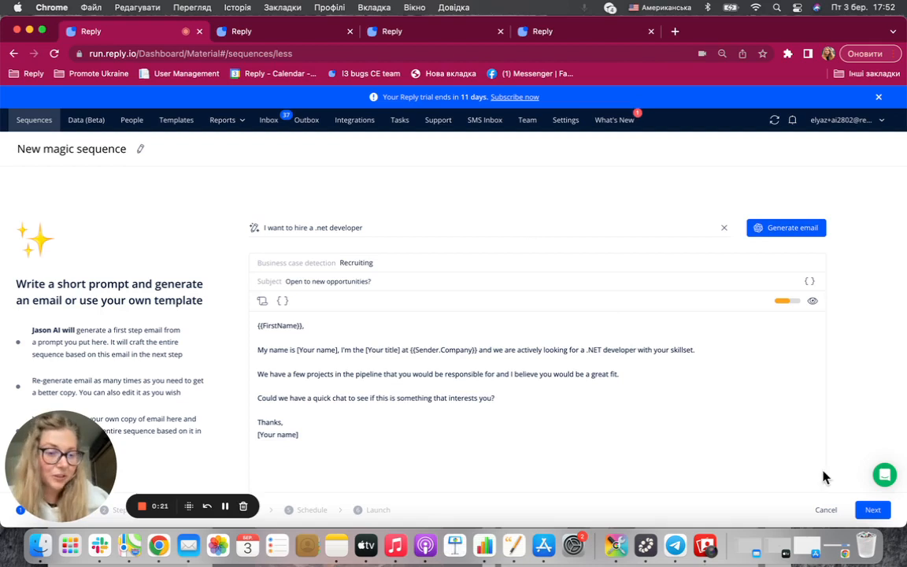
Step: Let Jason AI expand the first email into follow-up emails and a manual profile-view step
left_click(873, 511)
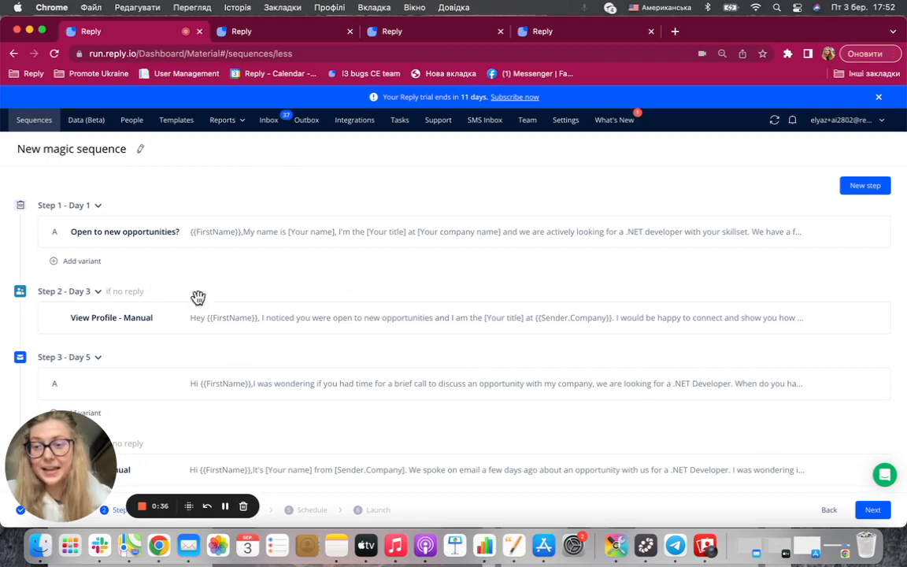
mouse_move(400, 307)
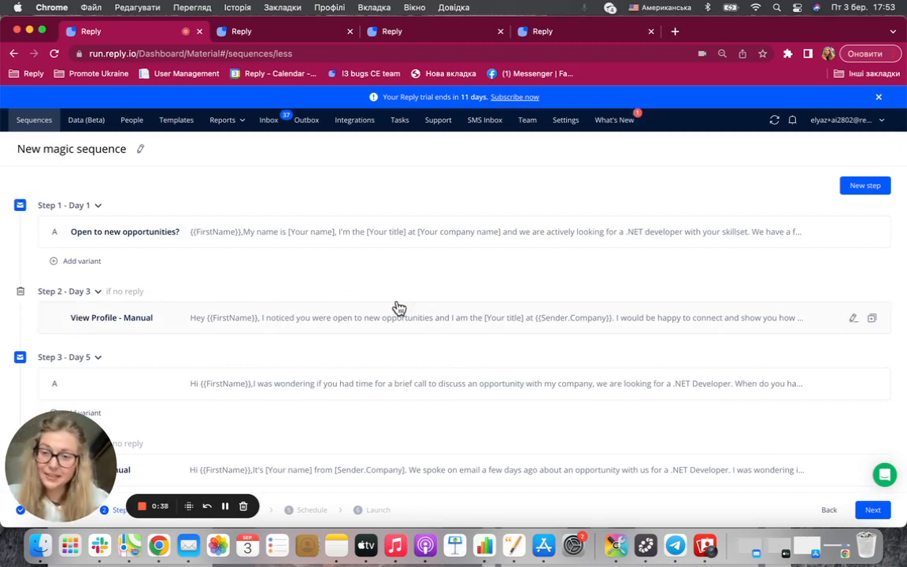
mouse_move(422, 307)
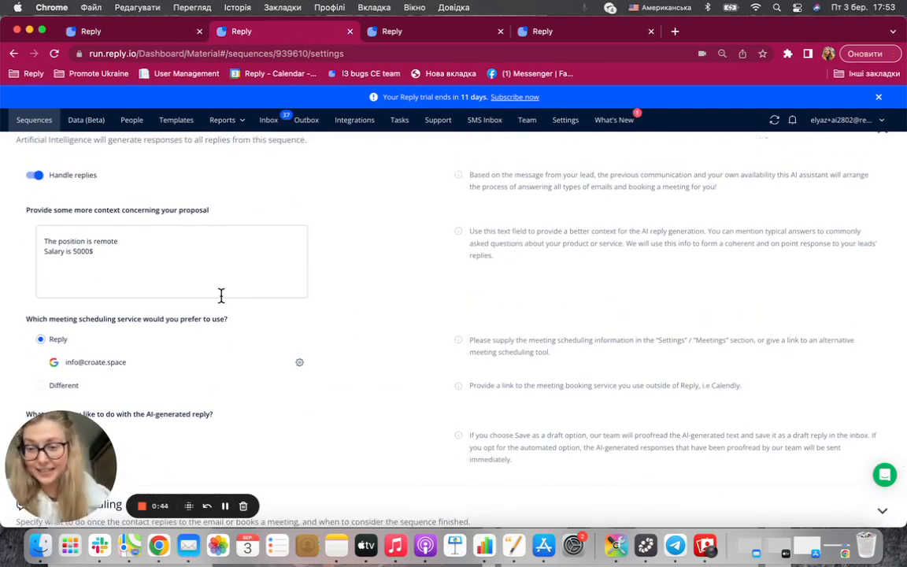
Step: Review the Jason AI reply-handling settings with remote-position and salary context, then return to Sequences
scroll("down", 3)
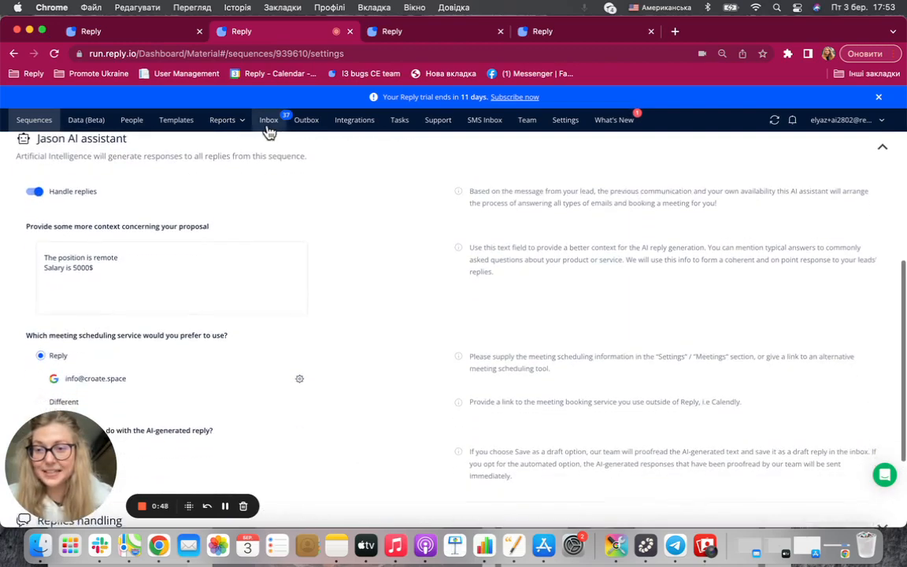
scroll("down", 3)
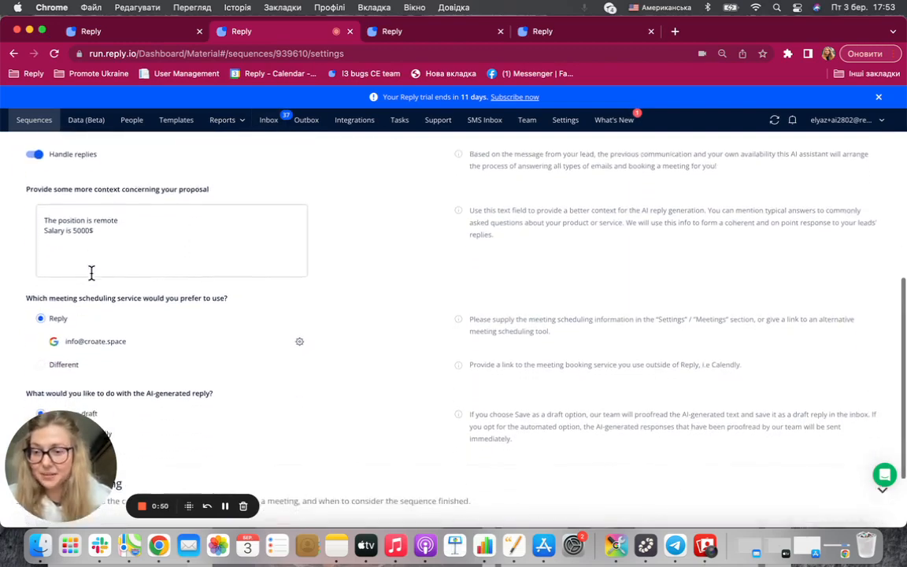
scroll("down", 3)
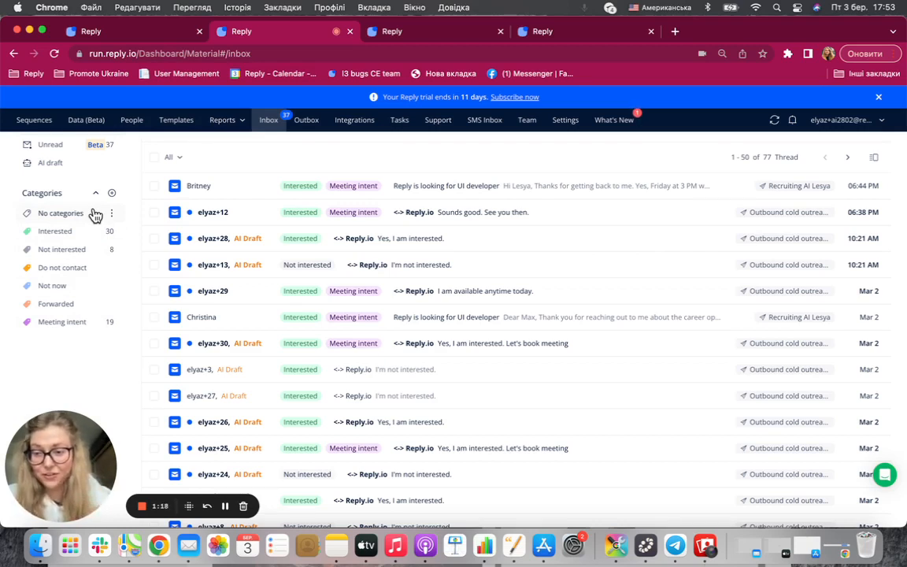
left_click(35, 120)
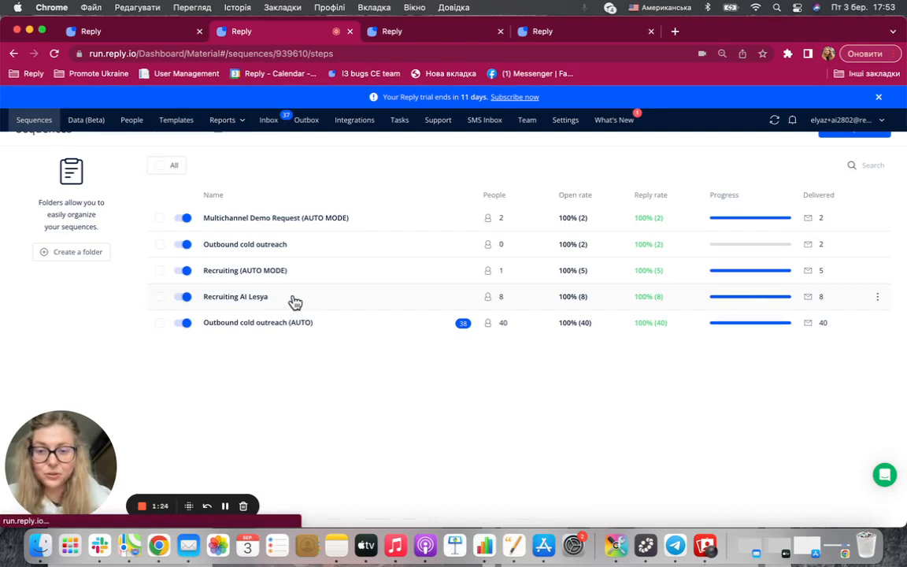
Step: View a lead's AI-drafted $5000 remote-role reply in the Recruiting AI Lesya inbox
left_click(236, 296)
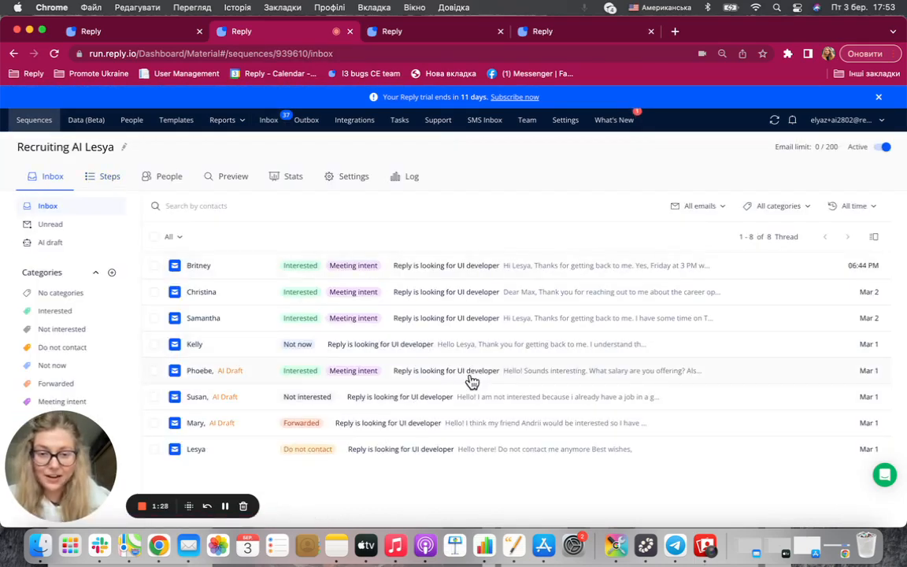
left_click(473, 371)
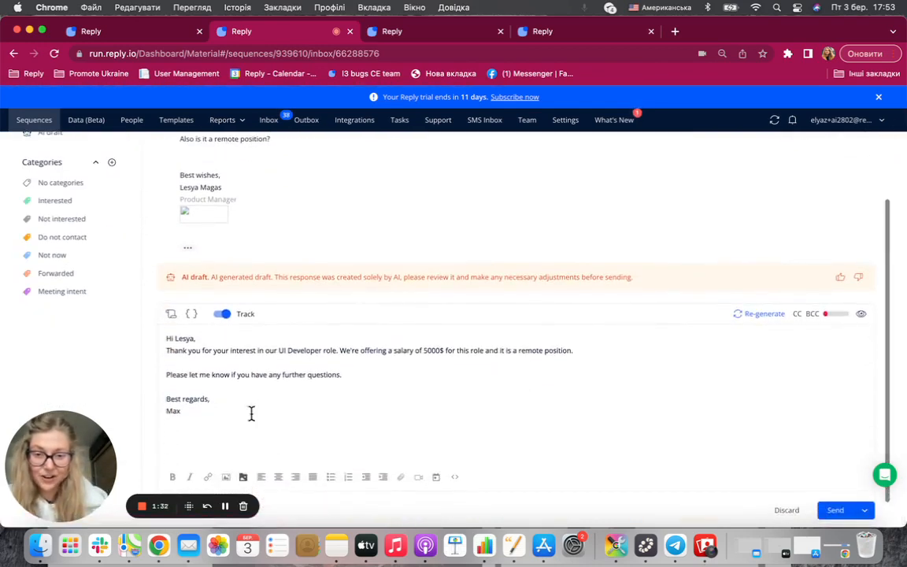
mouse_move(496, 299)
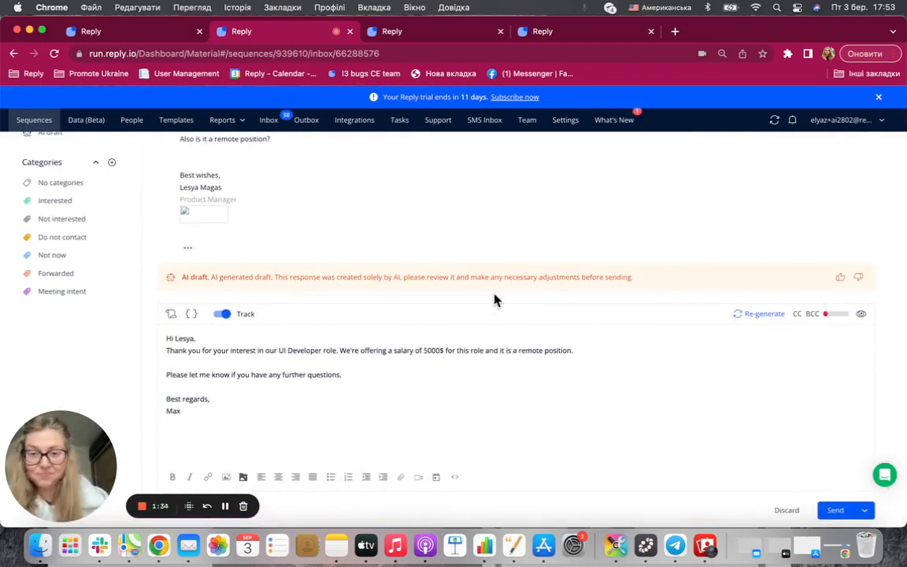
left_click(391, 32)
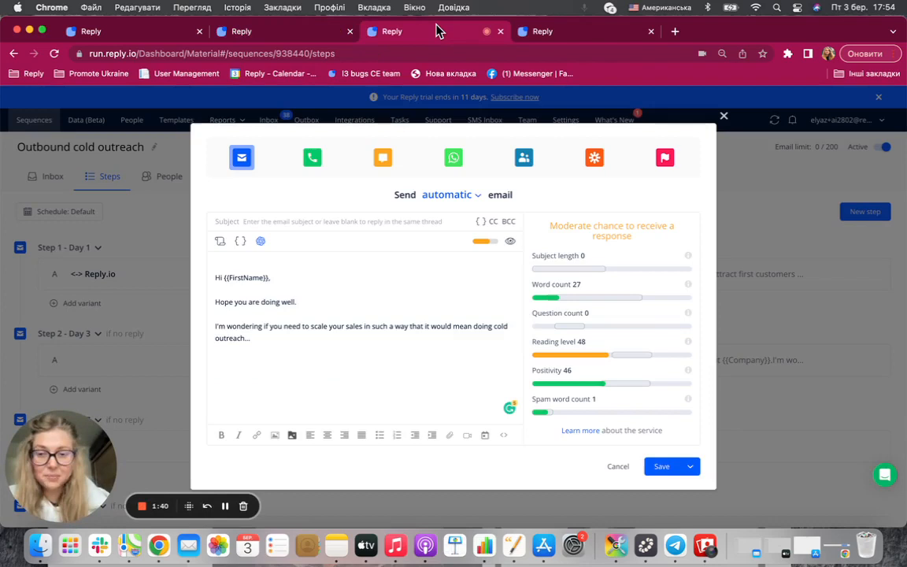
mouse_move(277, 254)
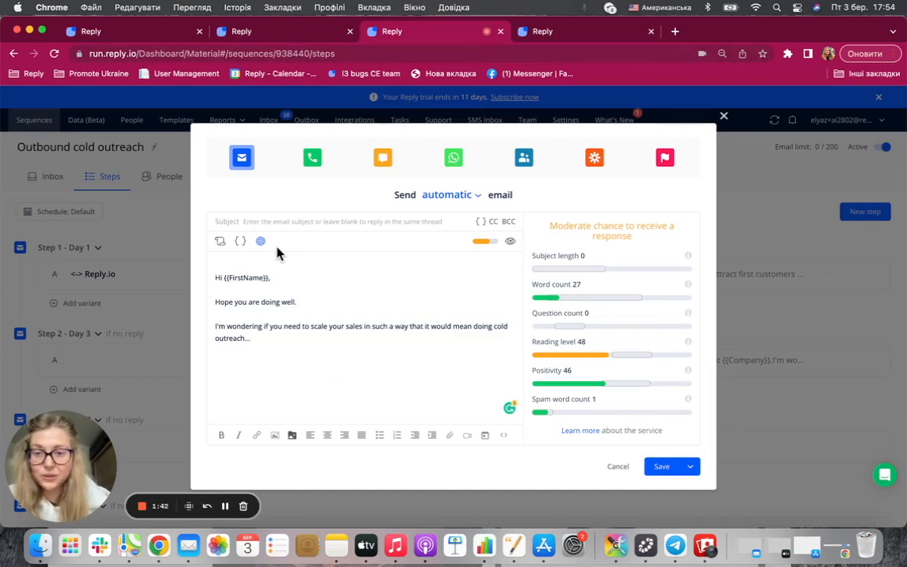
Step: Use Jason AI's Improve current text to rewrite the cold outreach email into a shorter call-scheduling ask
left_click(261, 241)
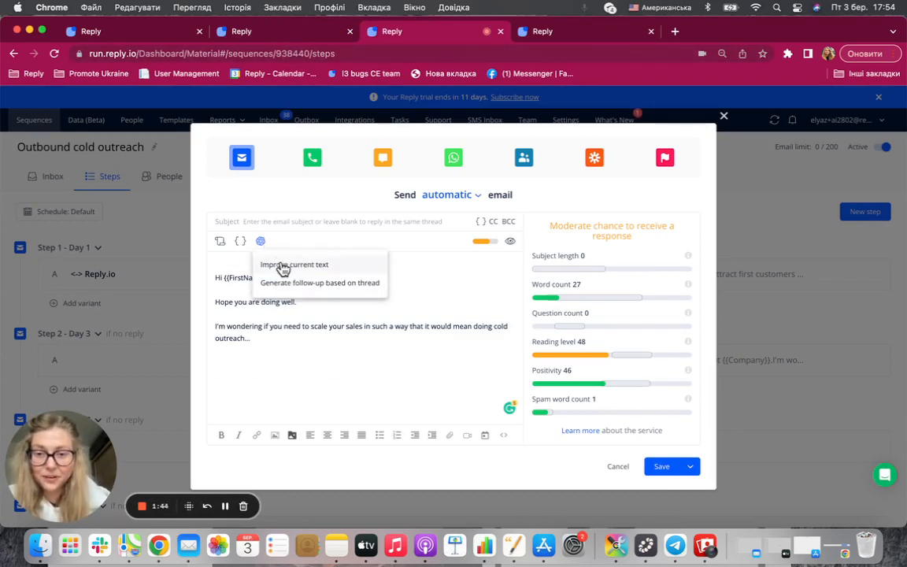
left_click(280, 262)
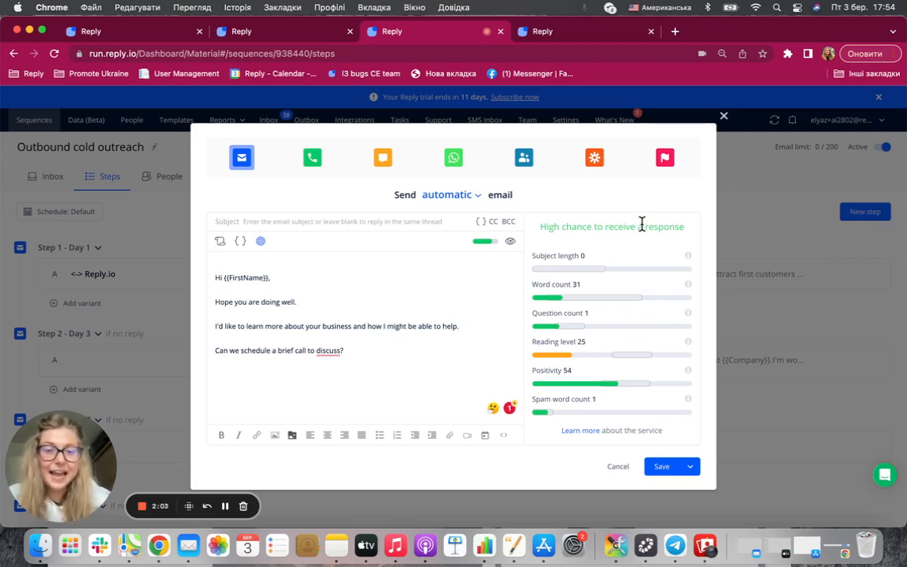
mouse_move(570, 415)
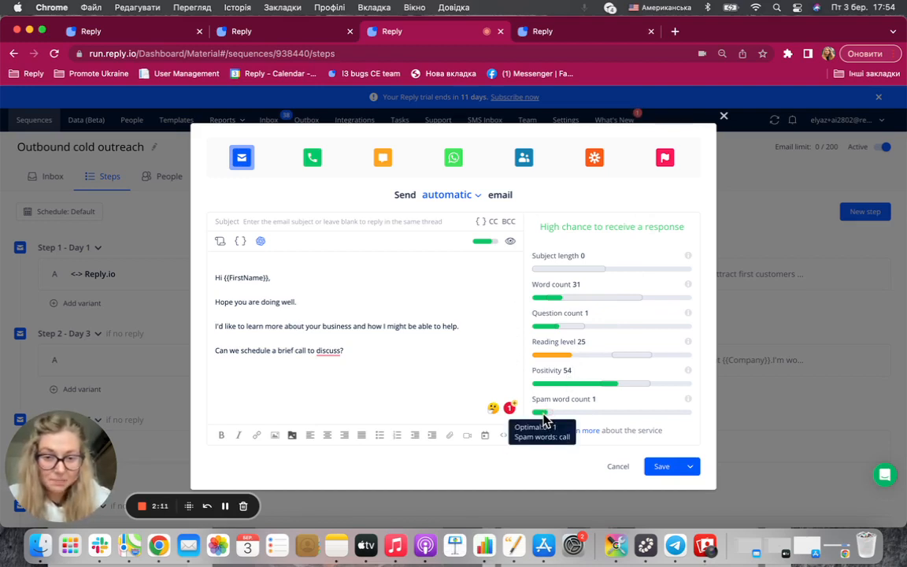
mouse_move(504, 340)
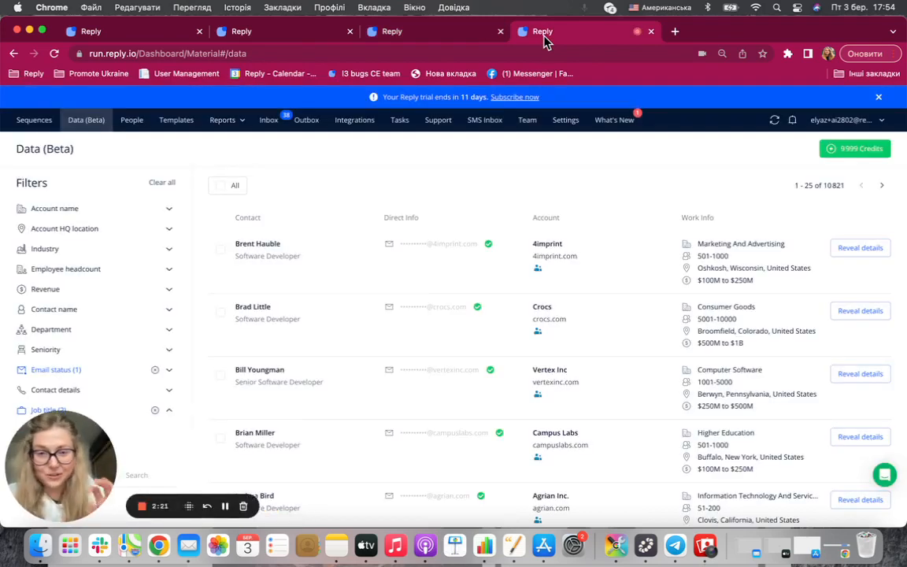
mouse_move(551, 44)
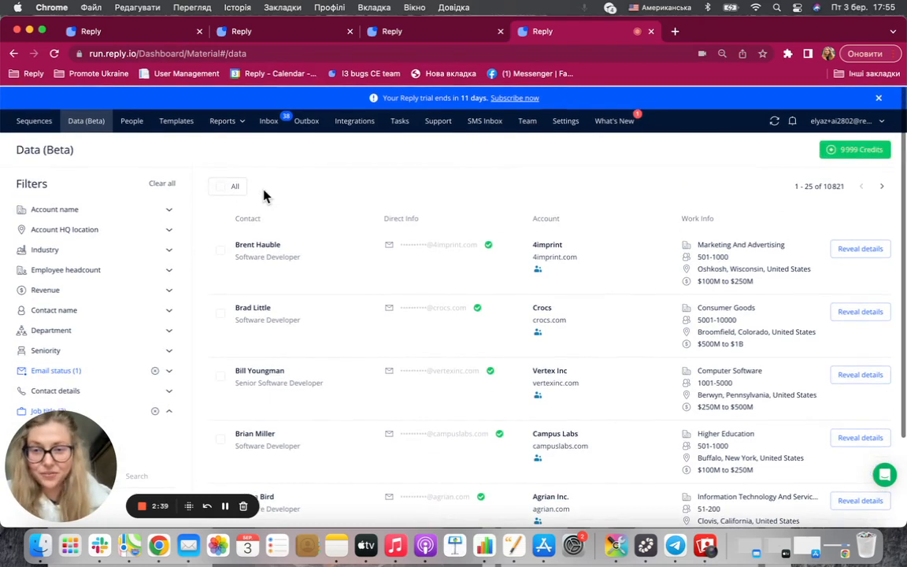
left_click(221, 249)
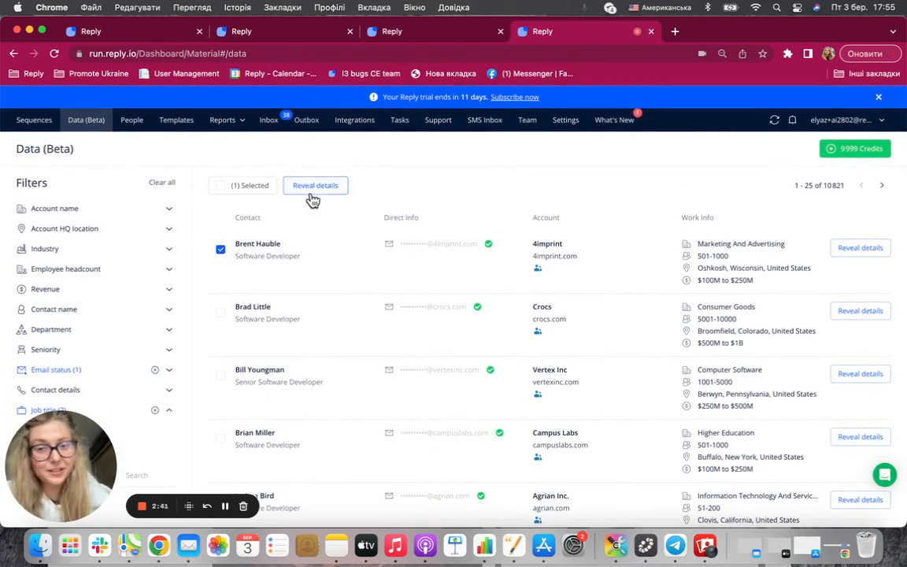
left_click(315, 186)
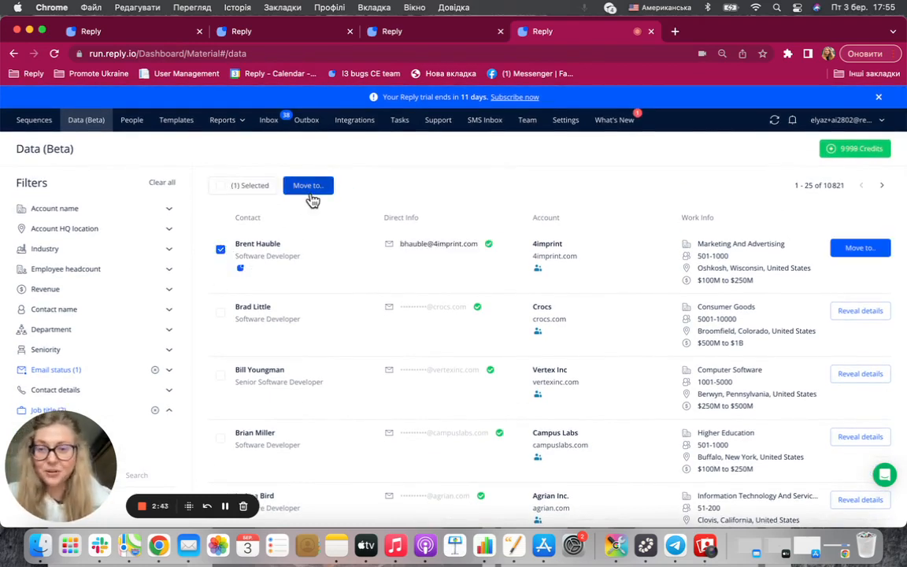